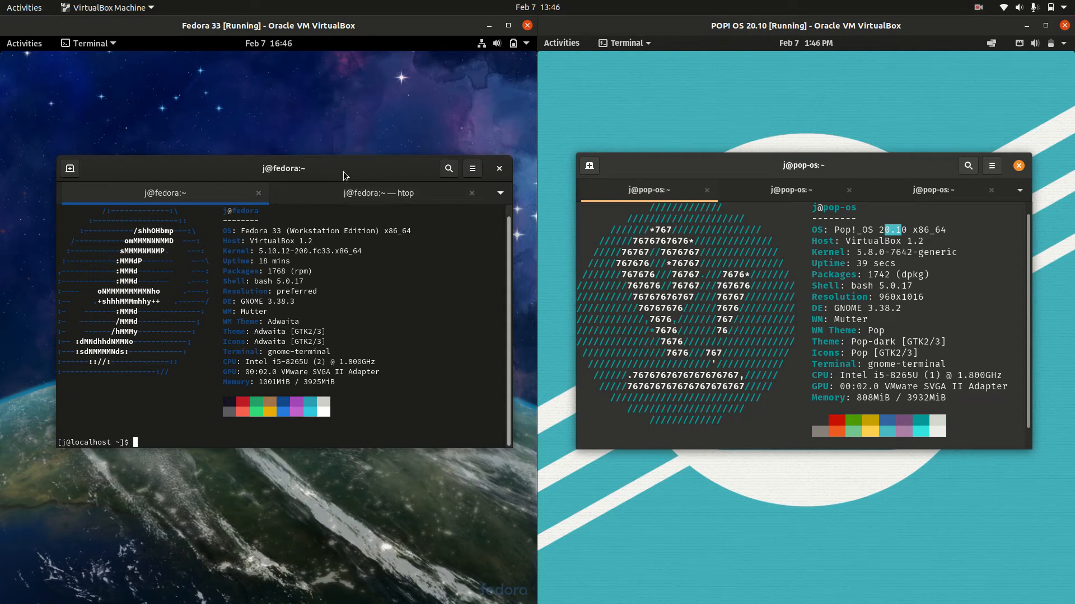
mouse_move(329, 177)
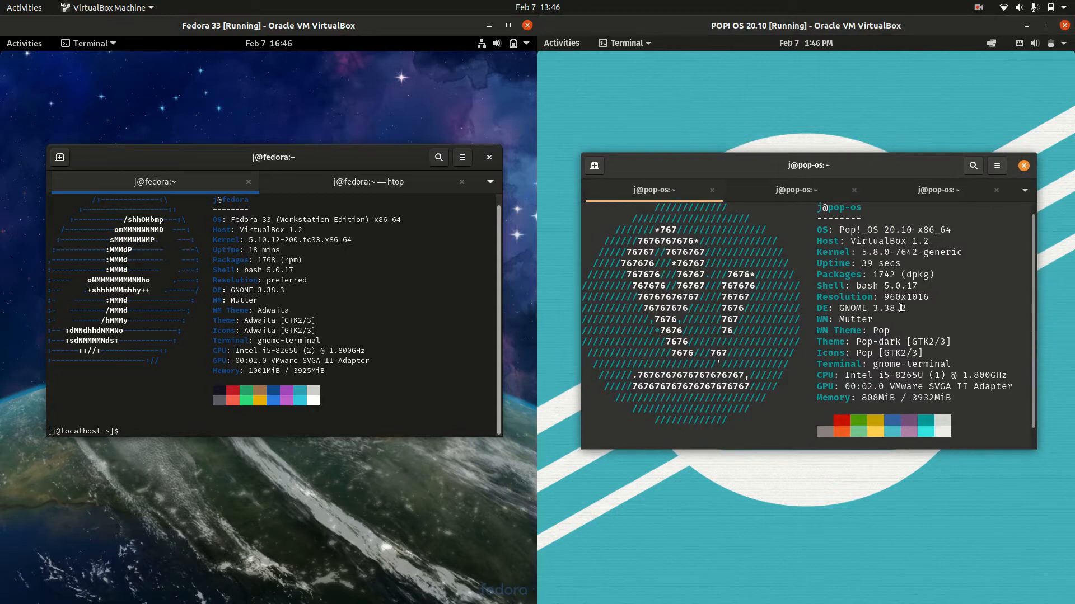
mouse_move(702, 86)
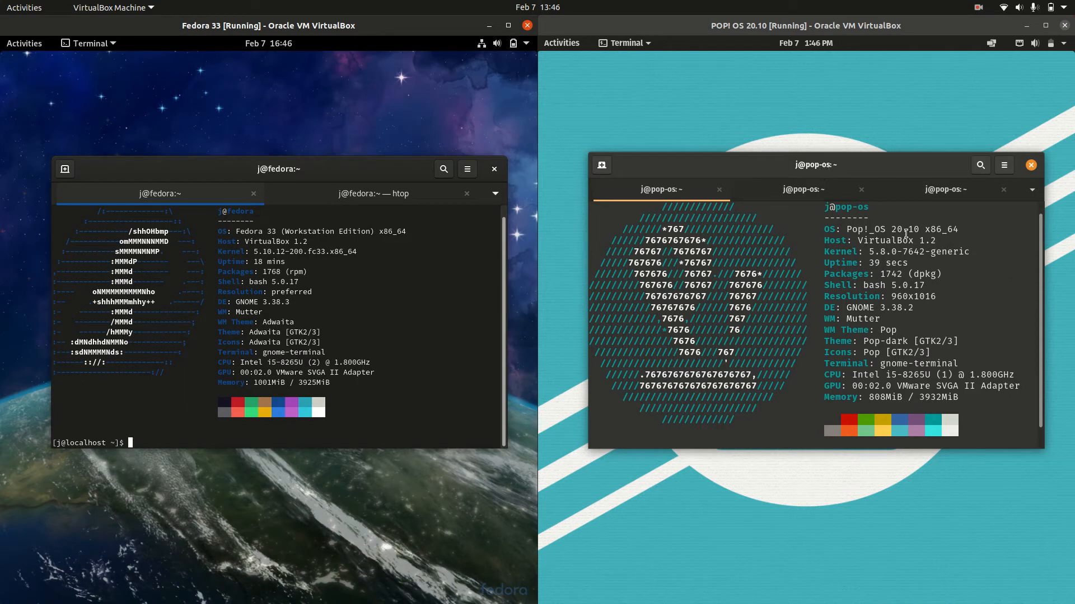
Step: Launch Nautilus on the Home folder from Activities in both Fedora and Pop!_OS guests
double_click(906, 228)
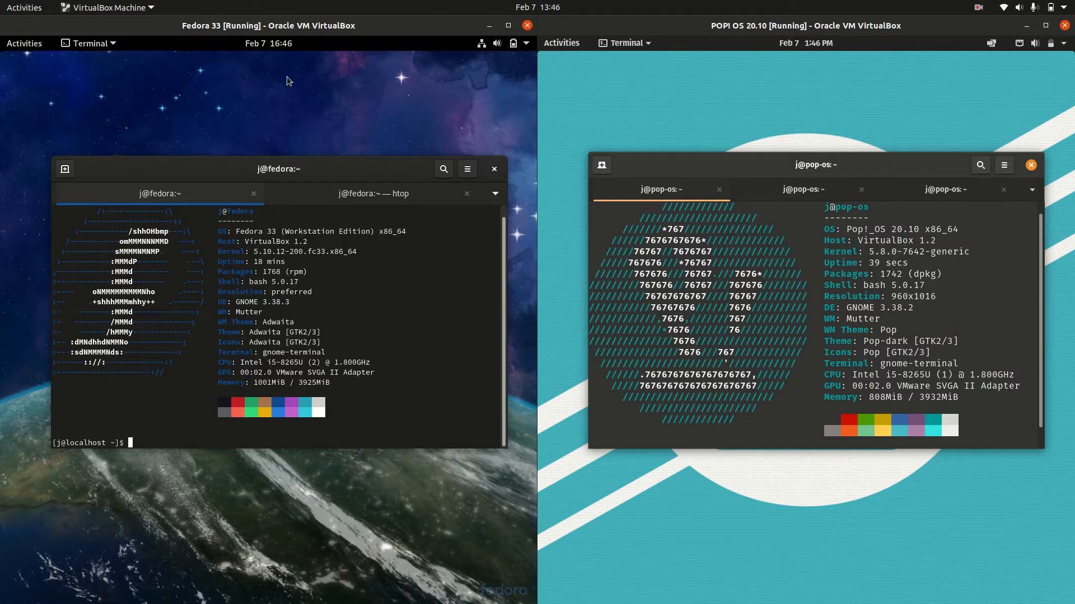
mouse_move(341, 211)
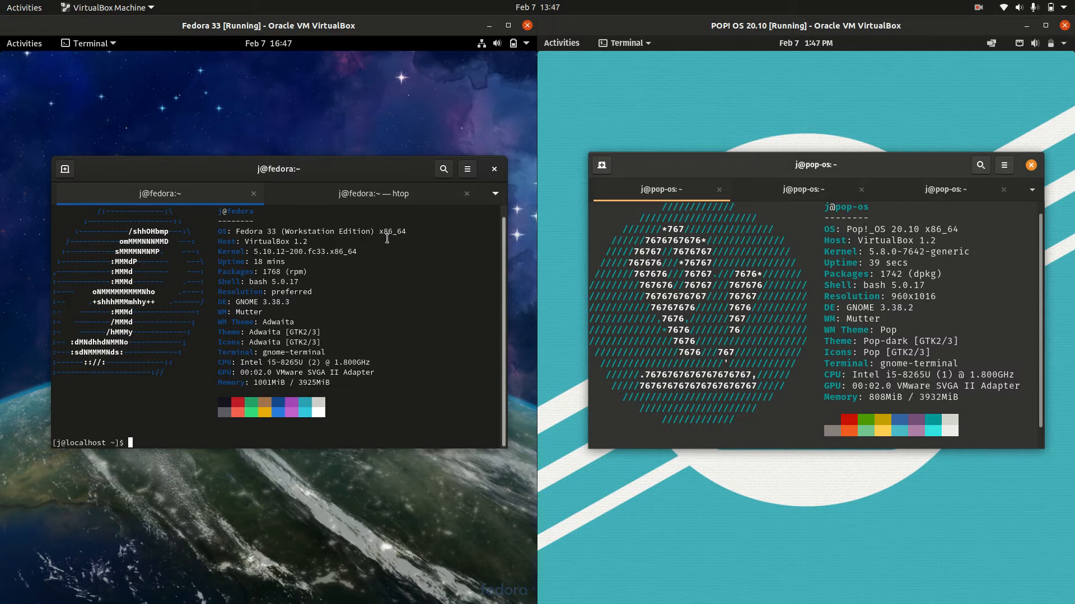
left_click(24, 43)
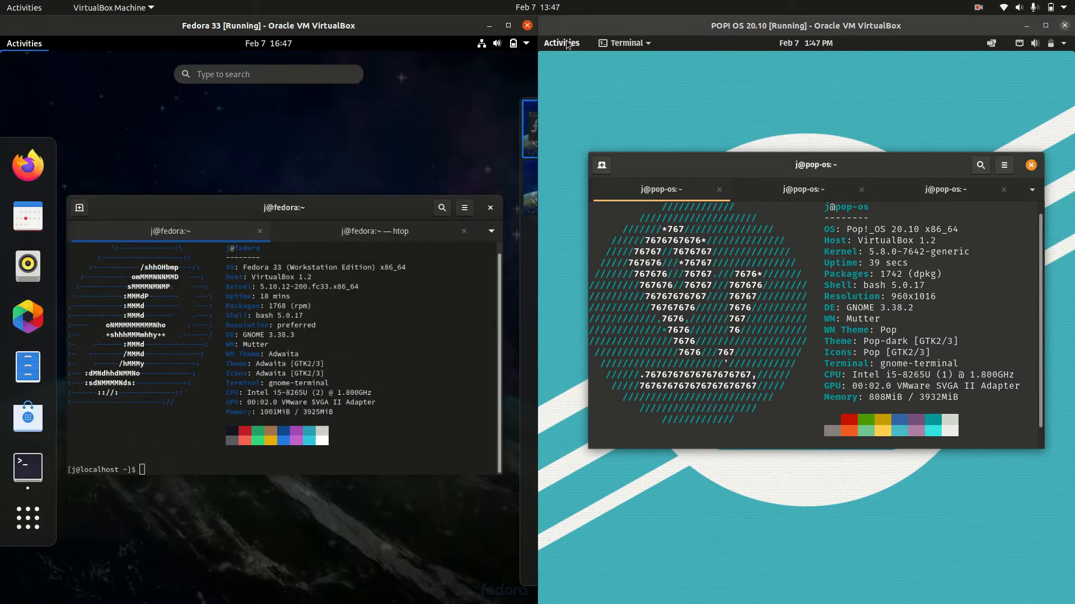
left_click(561, 42)
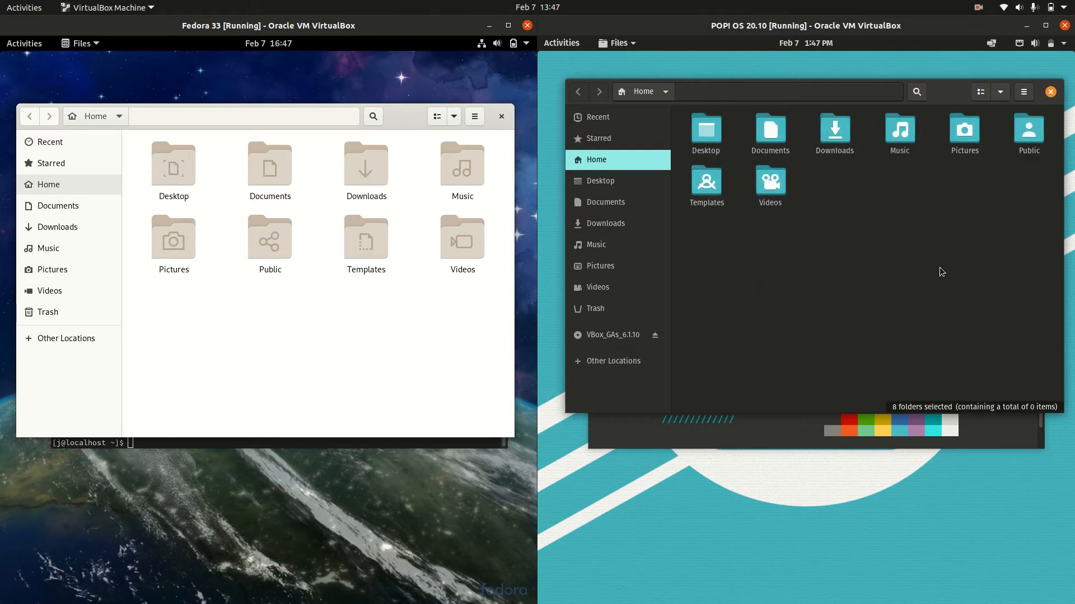
Step: Close Files, select the Pop!_OS kernel version, and show htop in Fedora's terminal
key("ctrl+a")
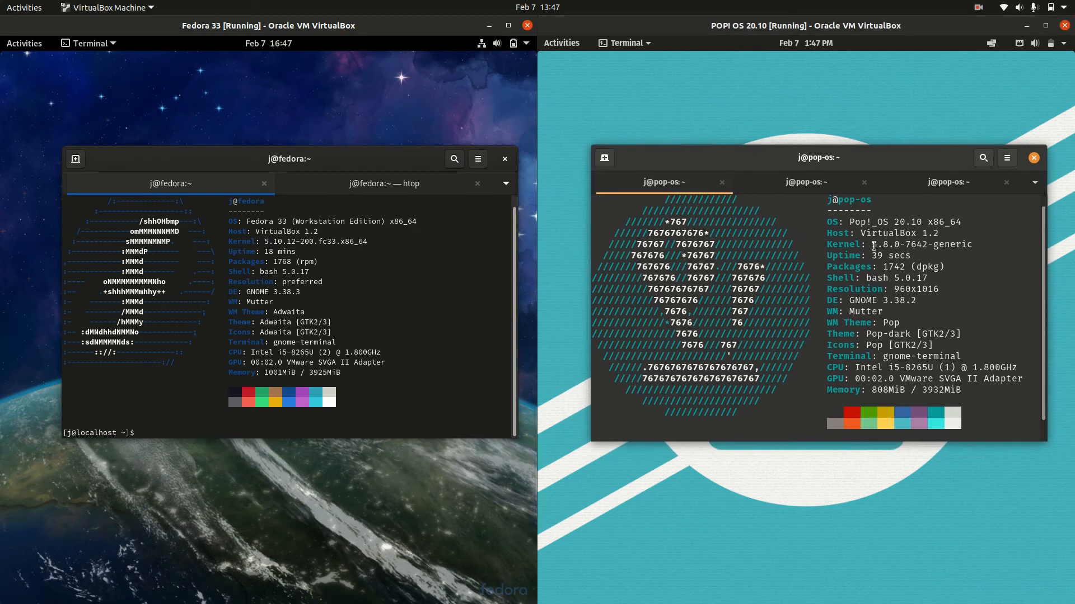
double_click(885, 244)
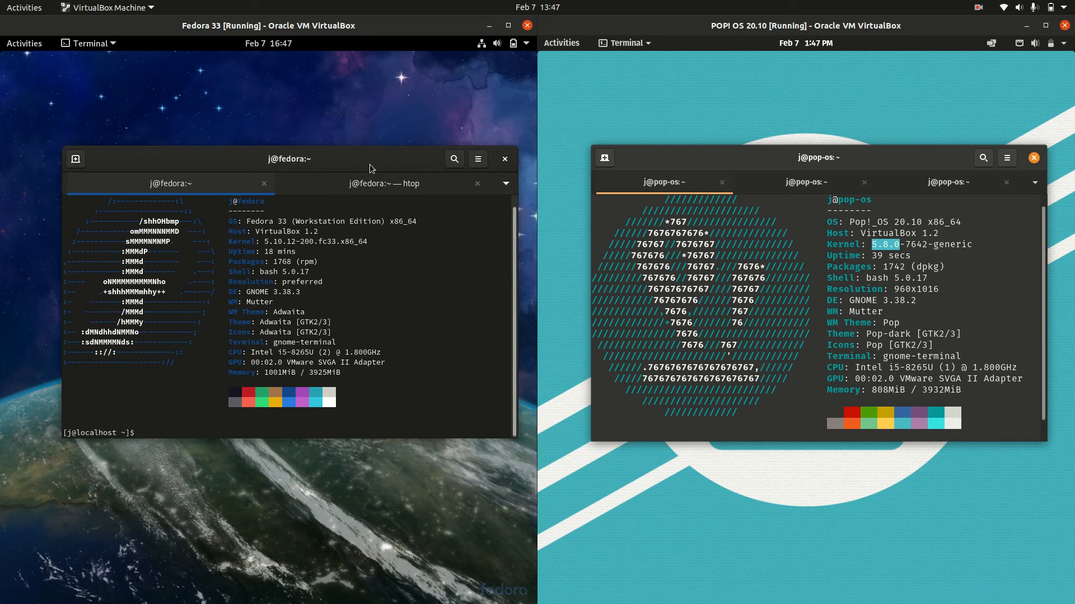
left_click_drag(369, 158, 350, 181)
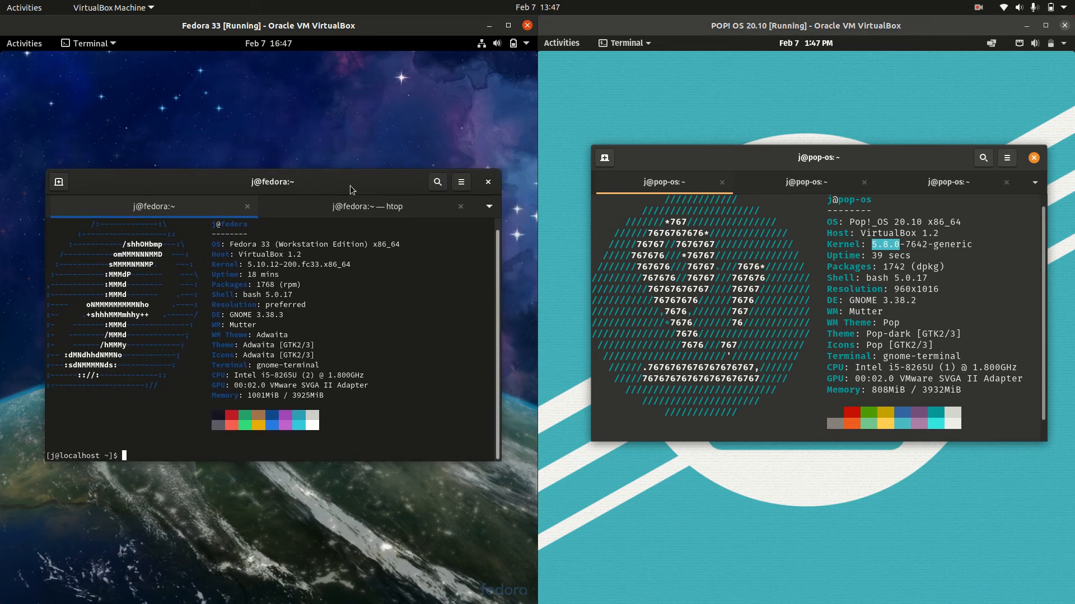
left_click(367, 207)
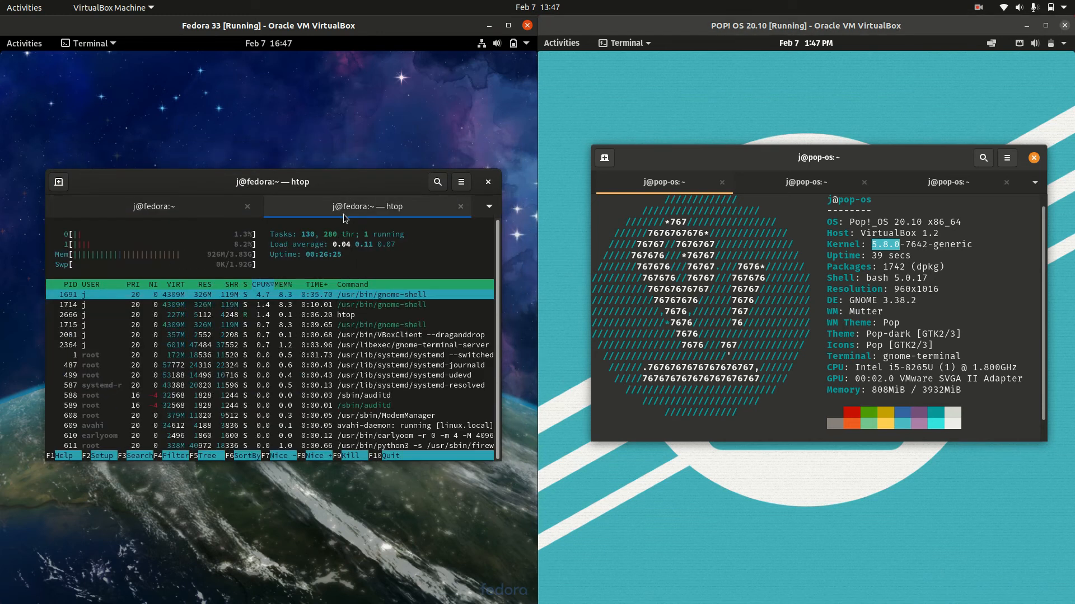